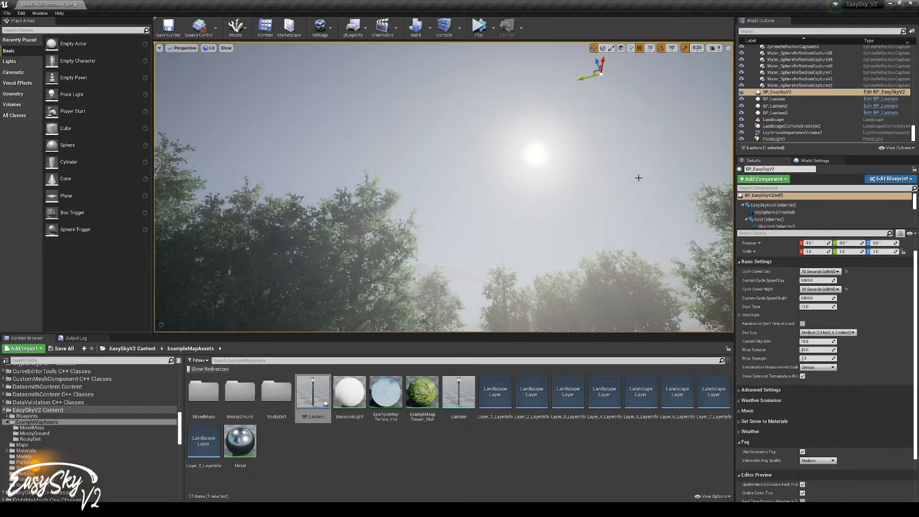
mouse_move(592, 148)
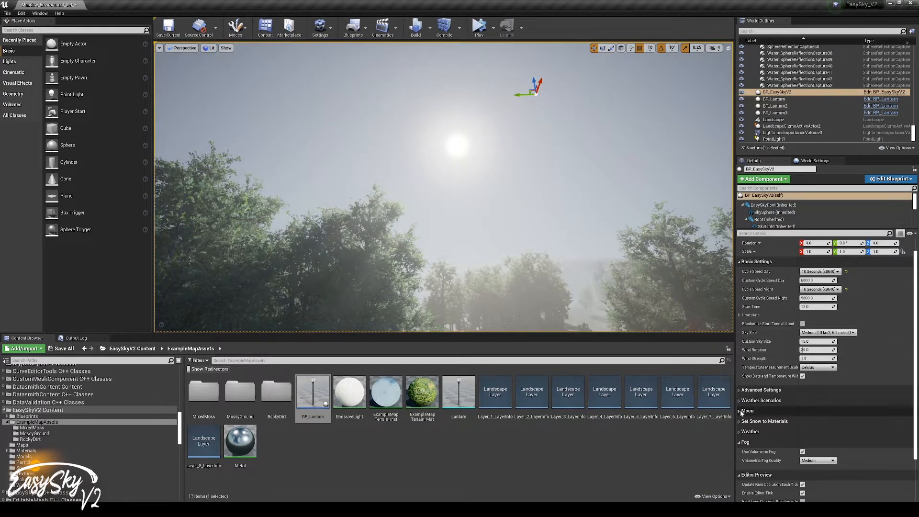
Expand the Moon category and set Basic Settings Start Time to 16.0 for a dusky scene.
left_click(747, 411)
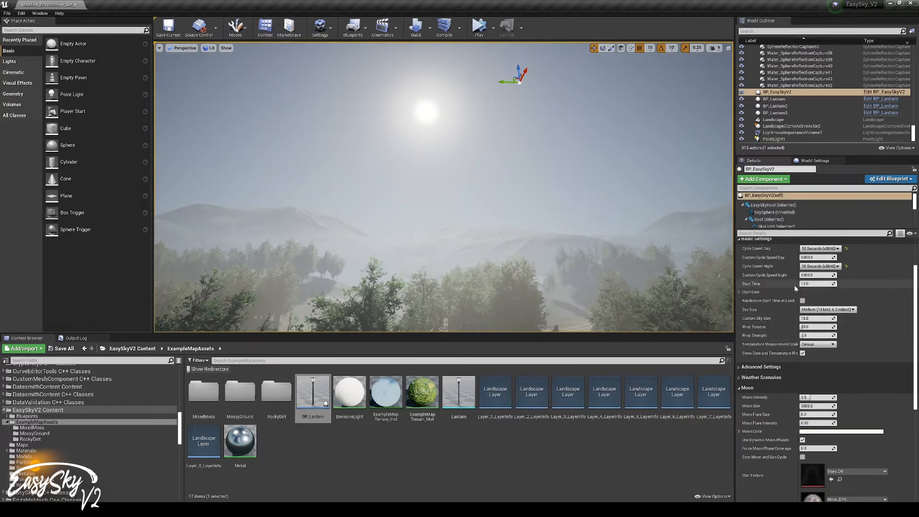
type("16.0")
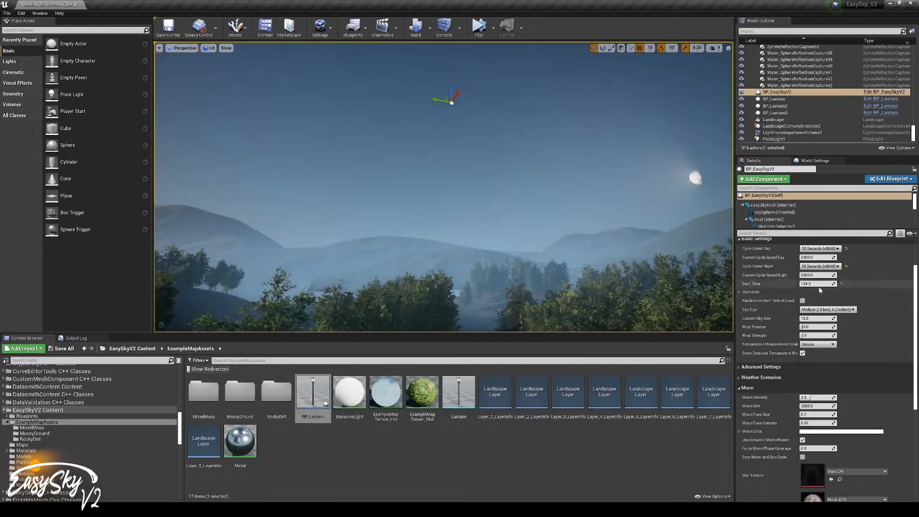
Scrub Start Time back to daytime so the sun is up with a faint moon.
left_click_drag(818, 283, 823, 284)
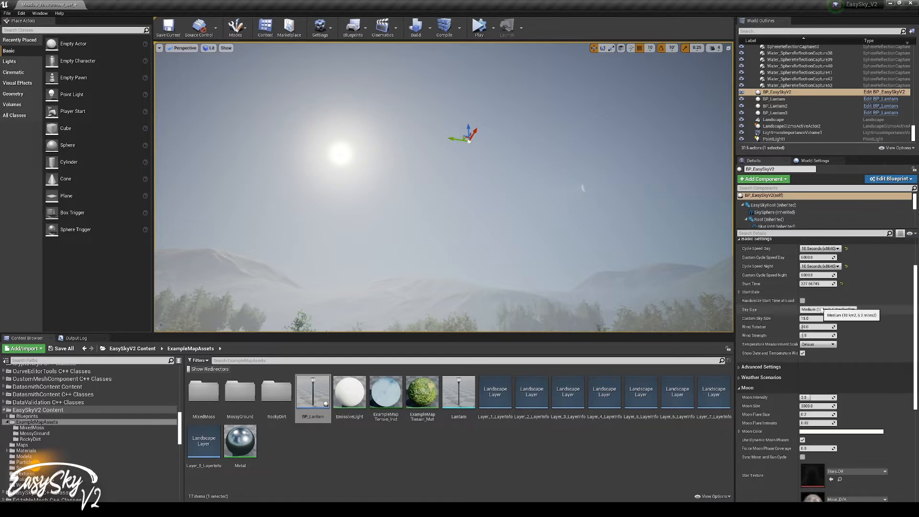
scroll("down", 3)
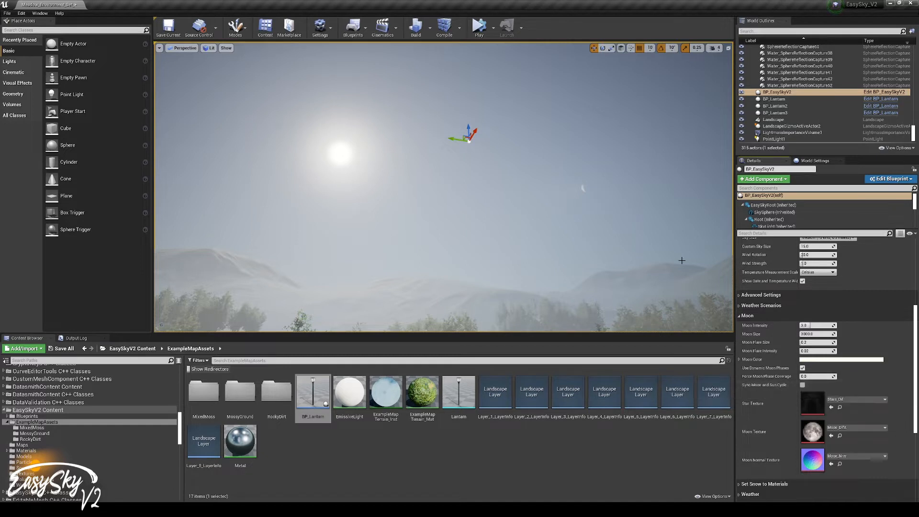
mouse_move(382, 136)
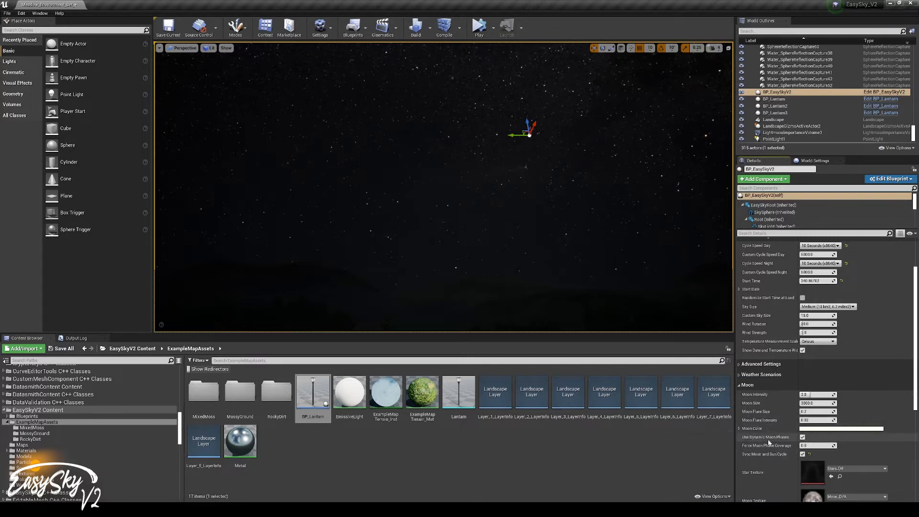
Adjust the sky to a night hour, giving a dark star-filled sky with a bright moon.
left_click(802, 437)
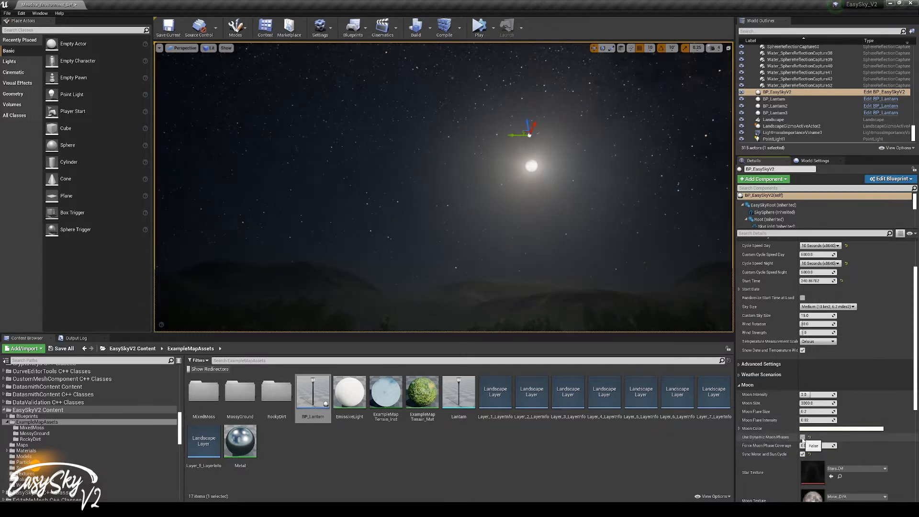
Enable Sync Moon and Sun Cycle in the Moon category.
left_click(803, 445)
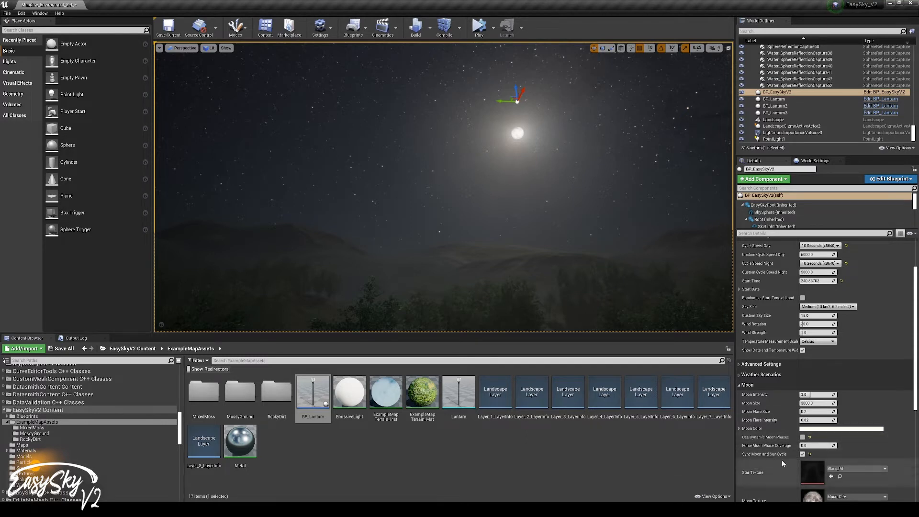
Lower Force Moon Phase Coverage to about 0.25 so the moon becomes a thin crescent.
scroll("down", 3)
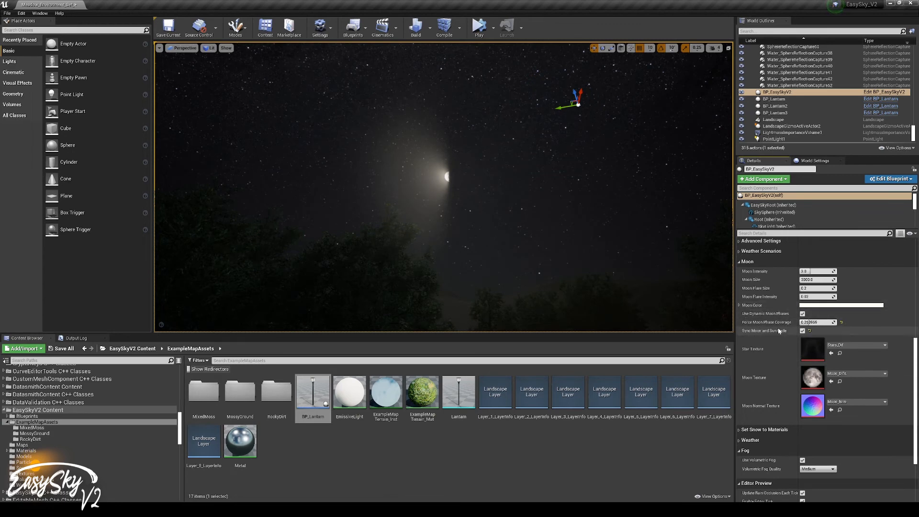
scroll("down", 3)
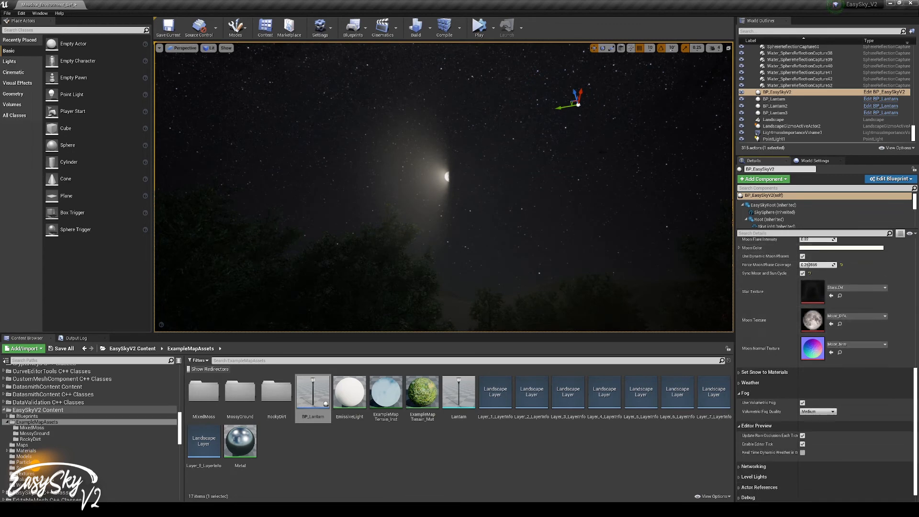
mouse_move(421, 339)
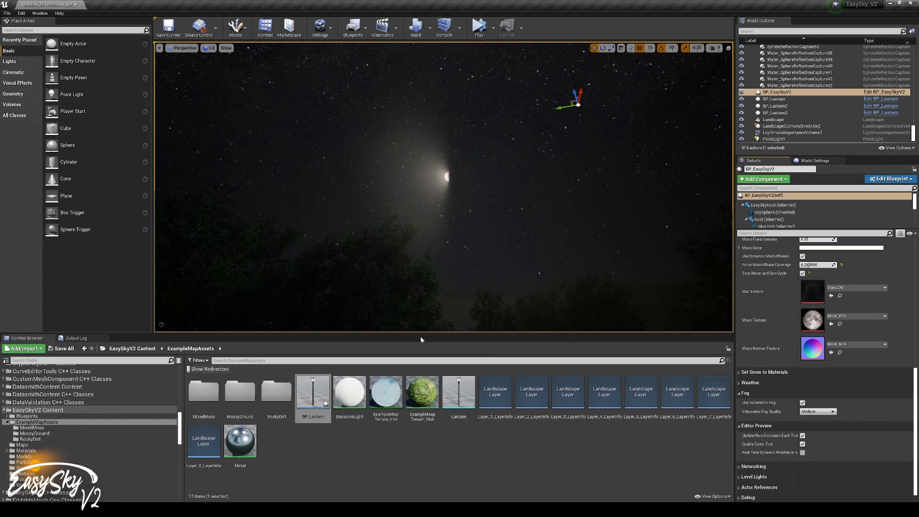